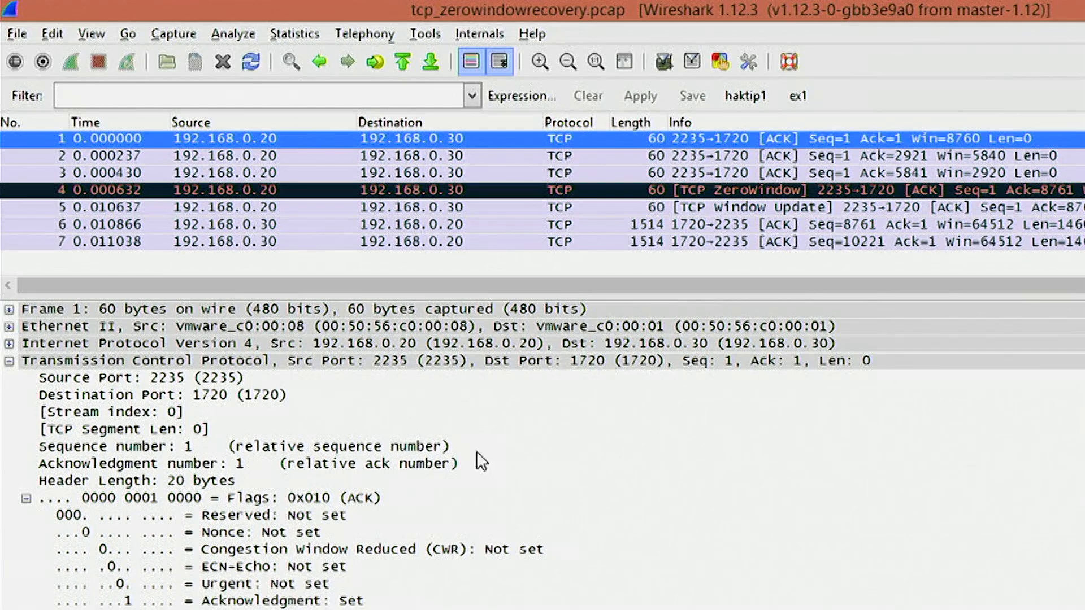
mouse_move(463, 493)
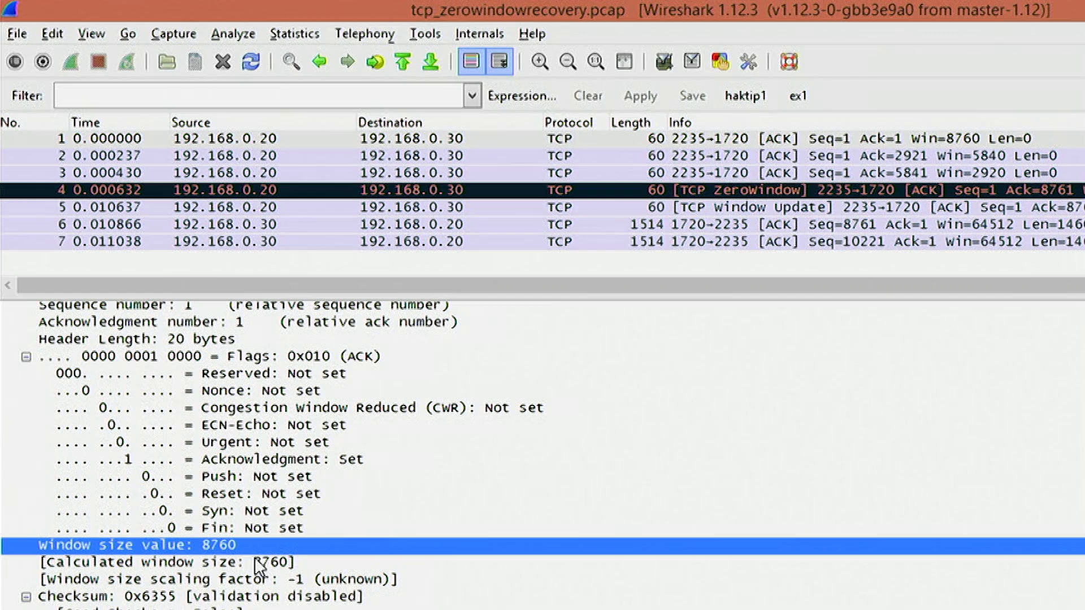
mouse_move(235, 385)
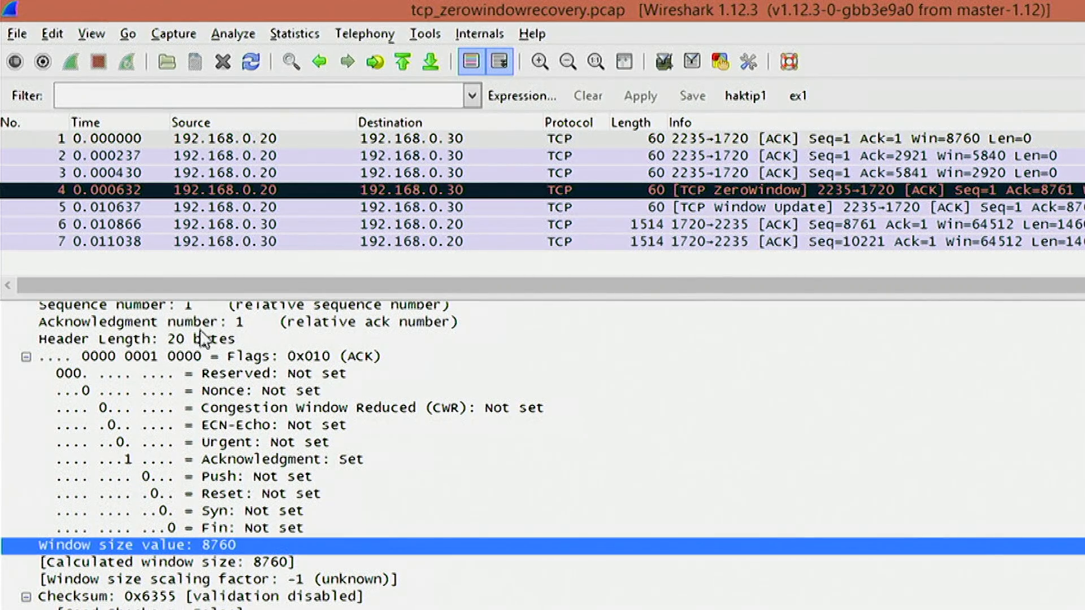
Select packet 2 after reviewing packet 1's window size value of 8760.
click(173, 322)
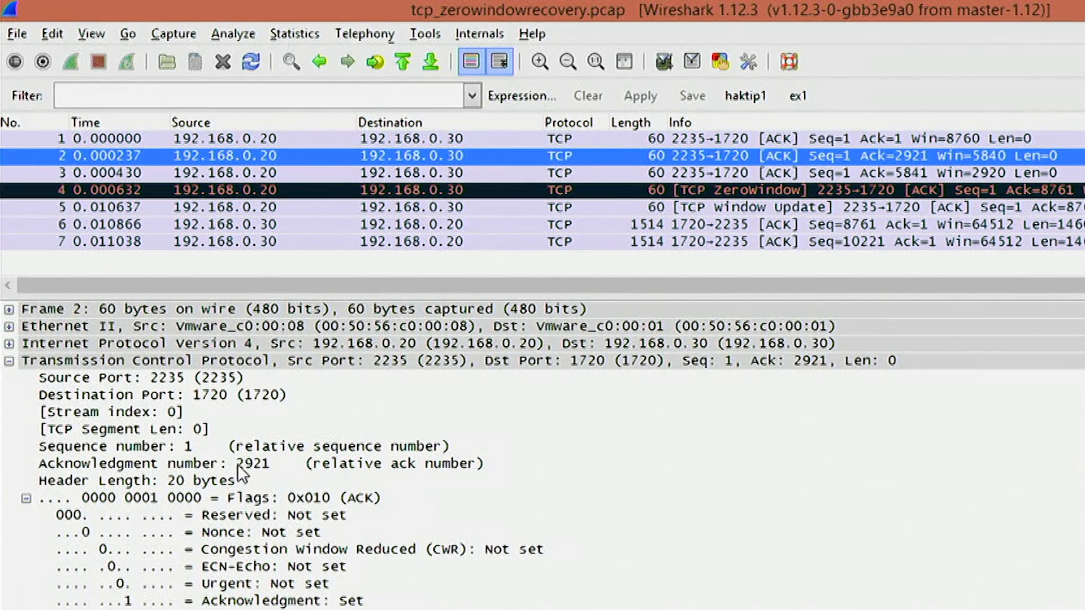
Highlight packet 2's acknowledgment number 2921 and its window size value 5840.
click(159, 464)
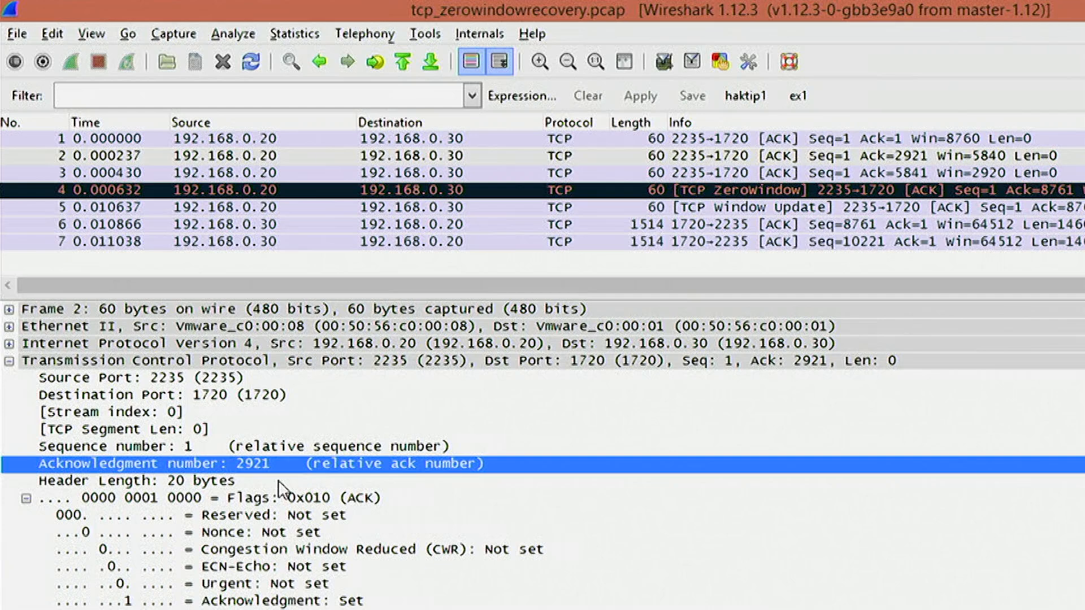
scroll(down, 3)
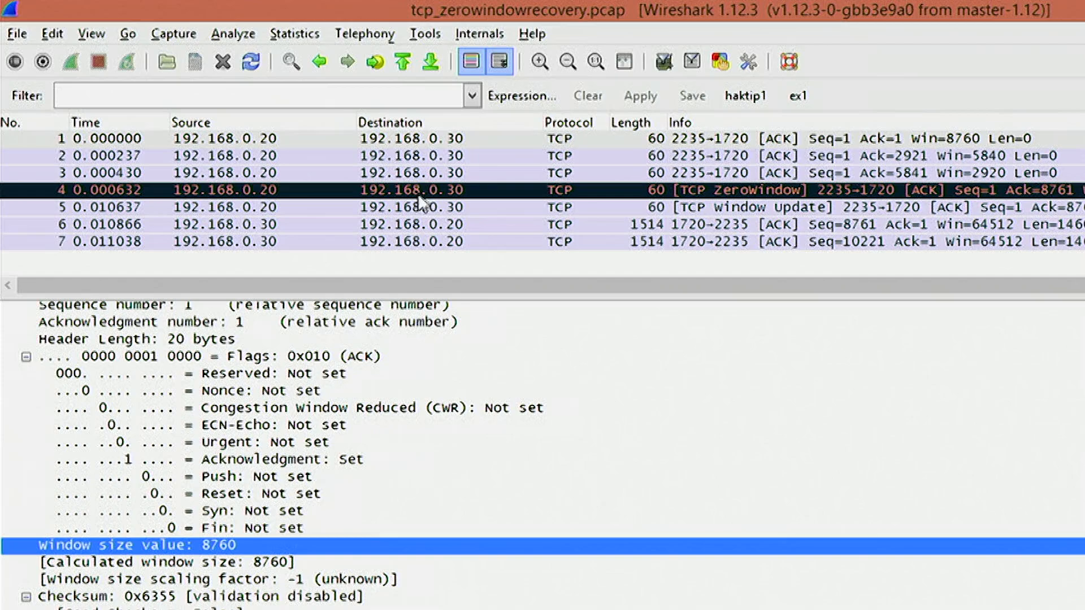
click(224, 155)
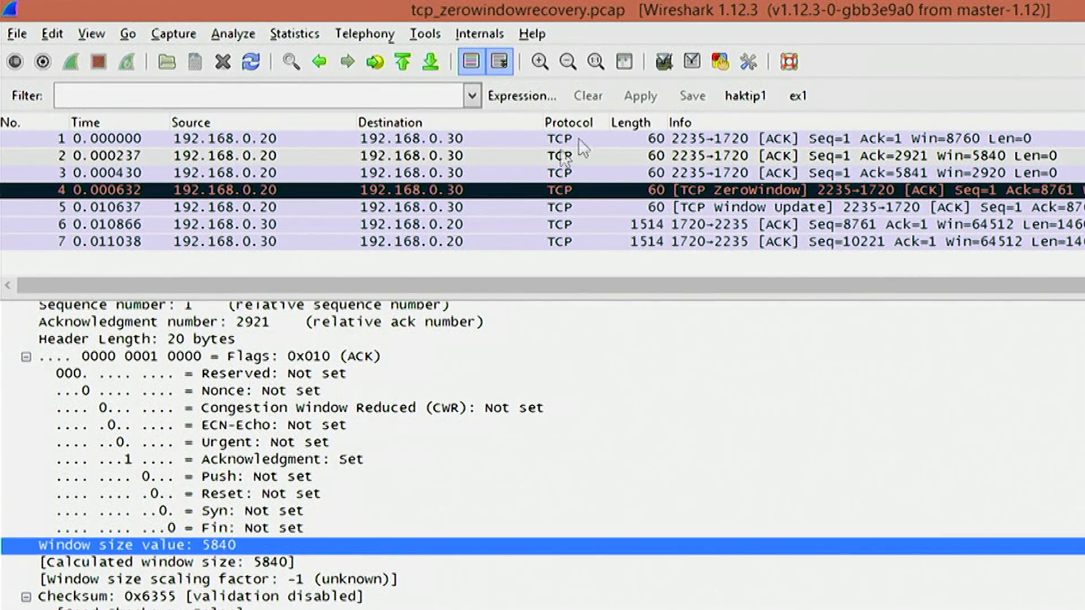
mouse_move(509, 177)
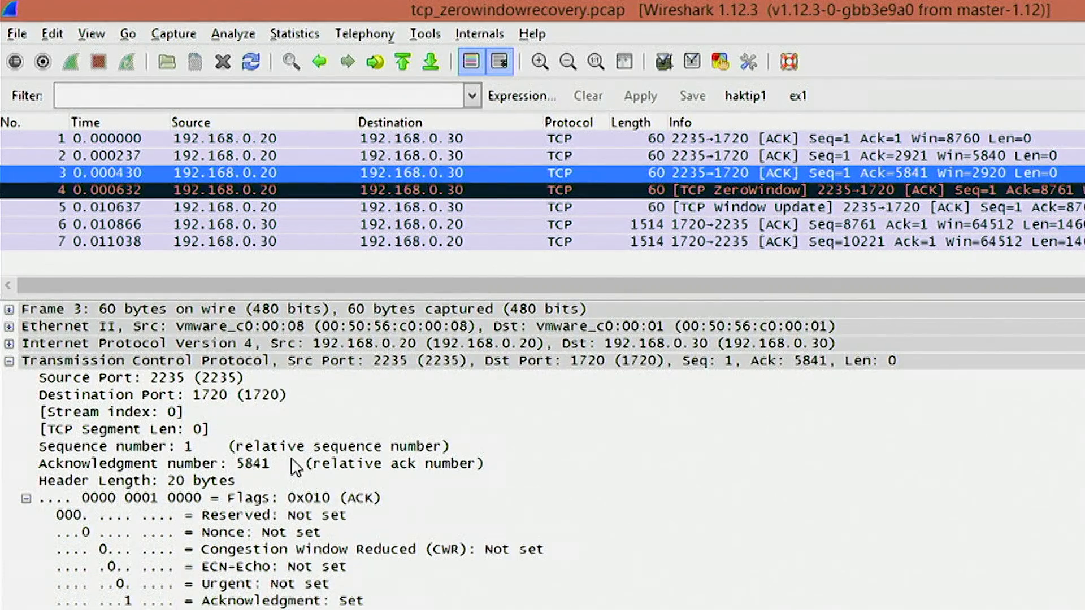
Scroll through the TCP details of packet 3 (ack 5841, window 2920).
scroll(down, 3)
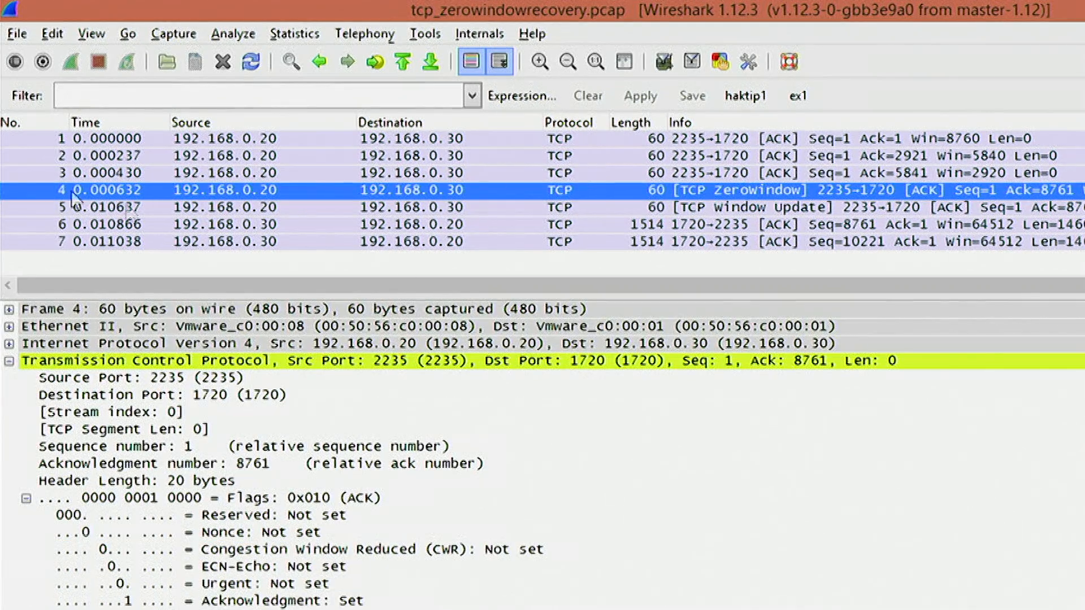
Scroll to the ZeroWindow packet's window size value of 0 and highlight it.
scroll(down, 3)
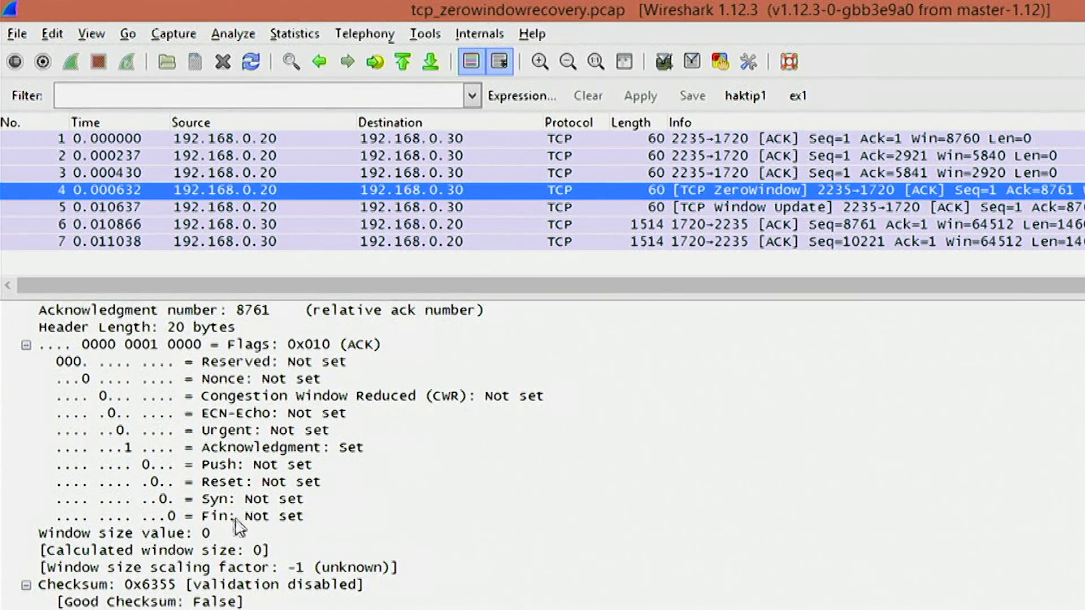
click(125, 533)
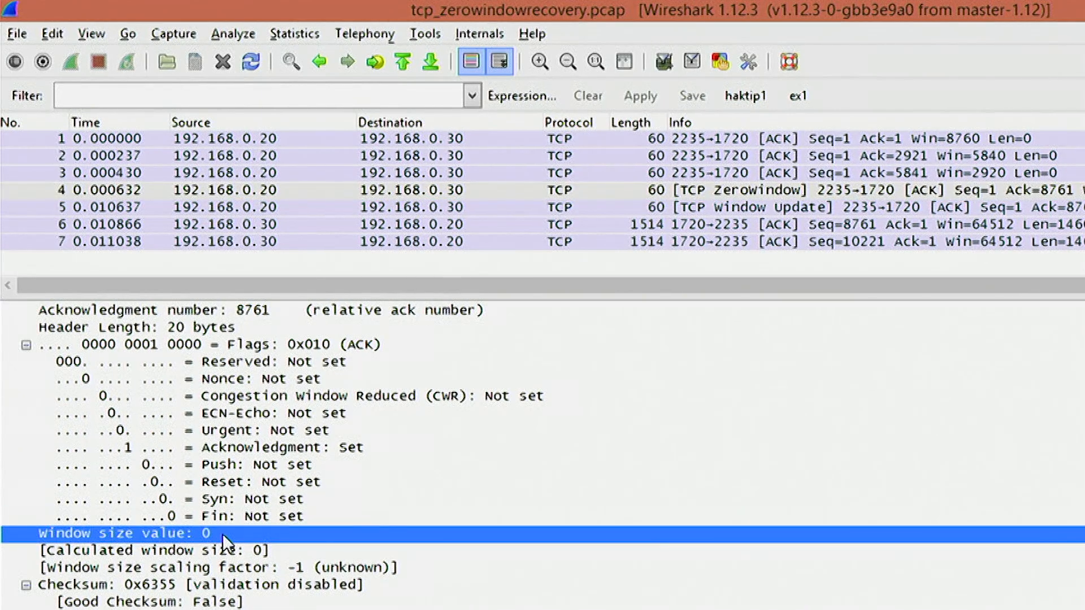
mouse_move(577, 412)
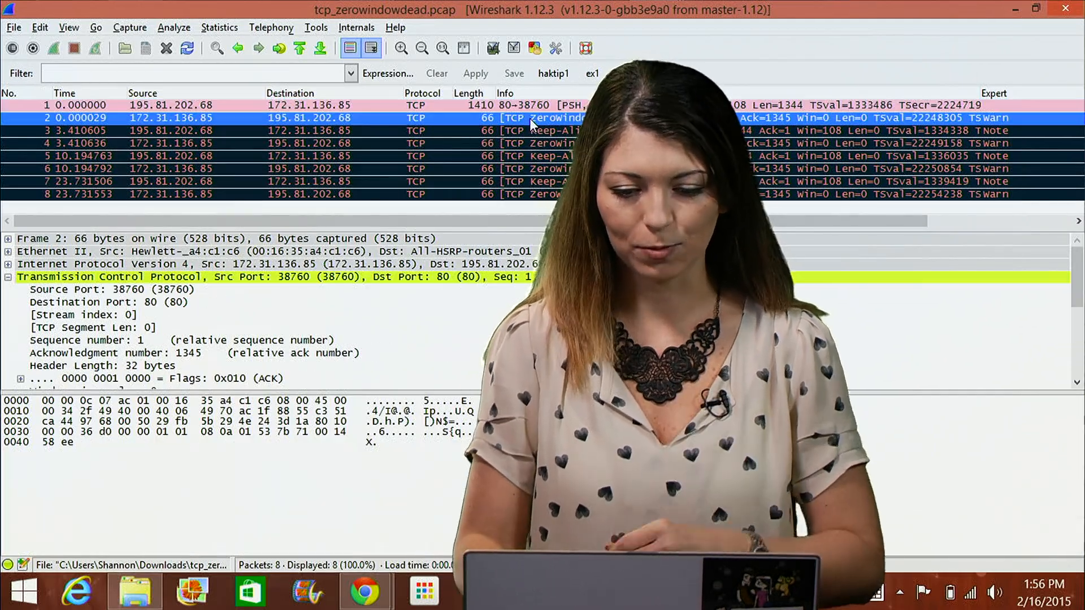
Select packet 1 in tcp_zerowindowdead.pcap to view its TCP details.
click(277, 105)
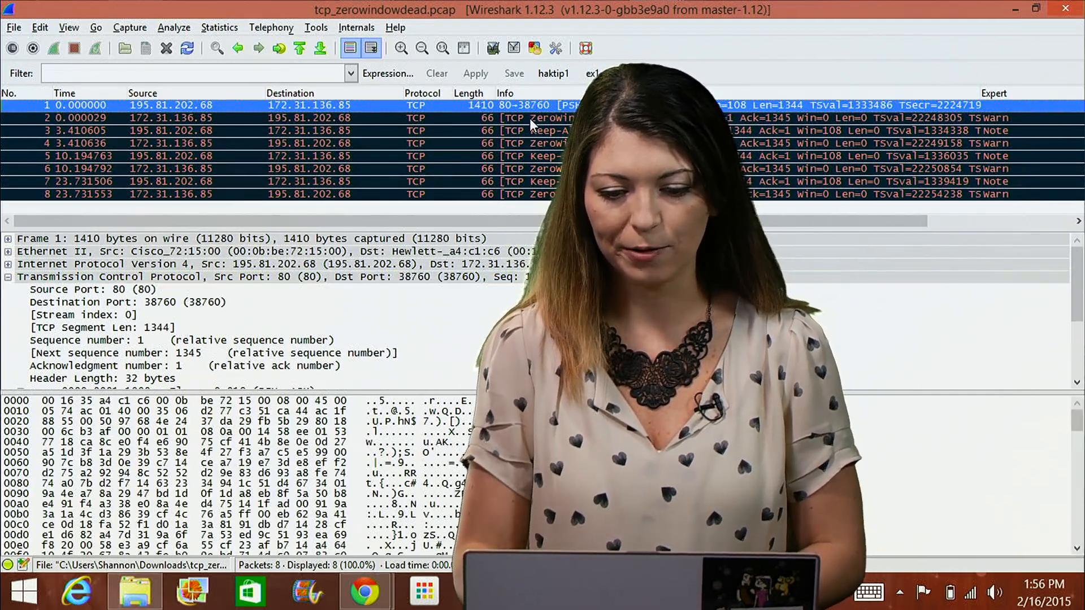